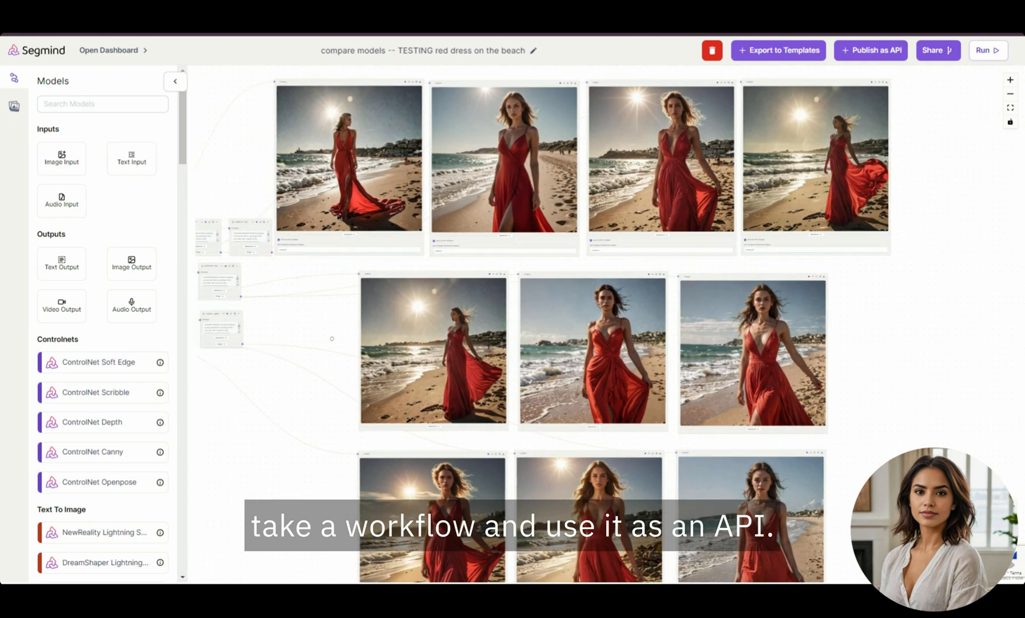
Scroll the canvas to the Text node feeding every model's prompt input.
scroll(down, 3)
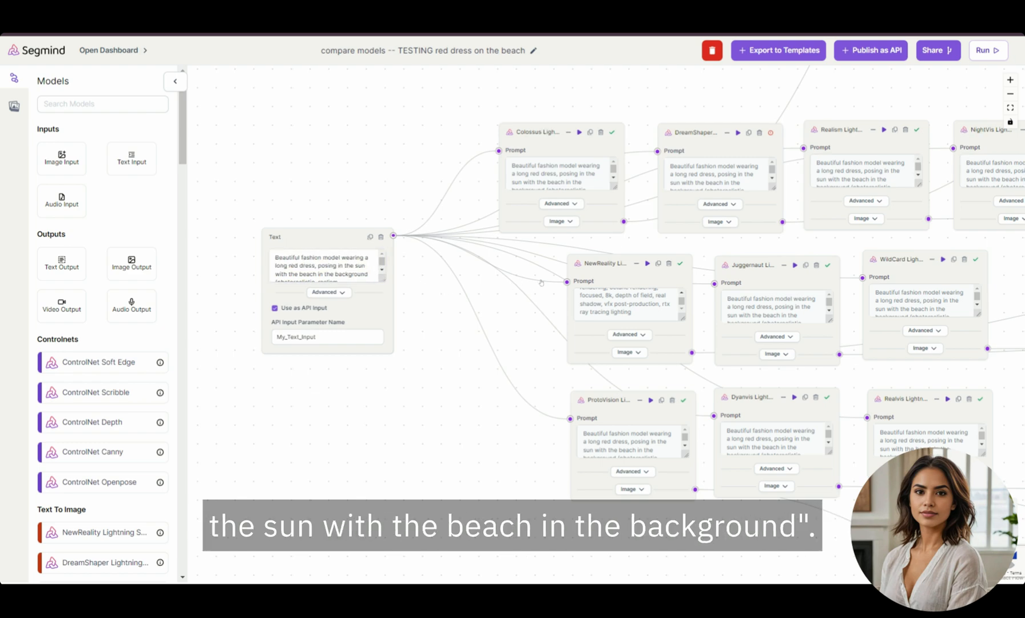
mouse_move(525, 293)
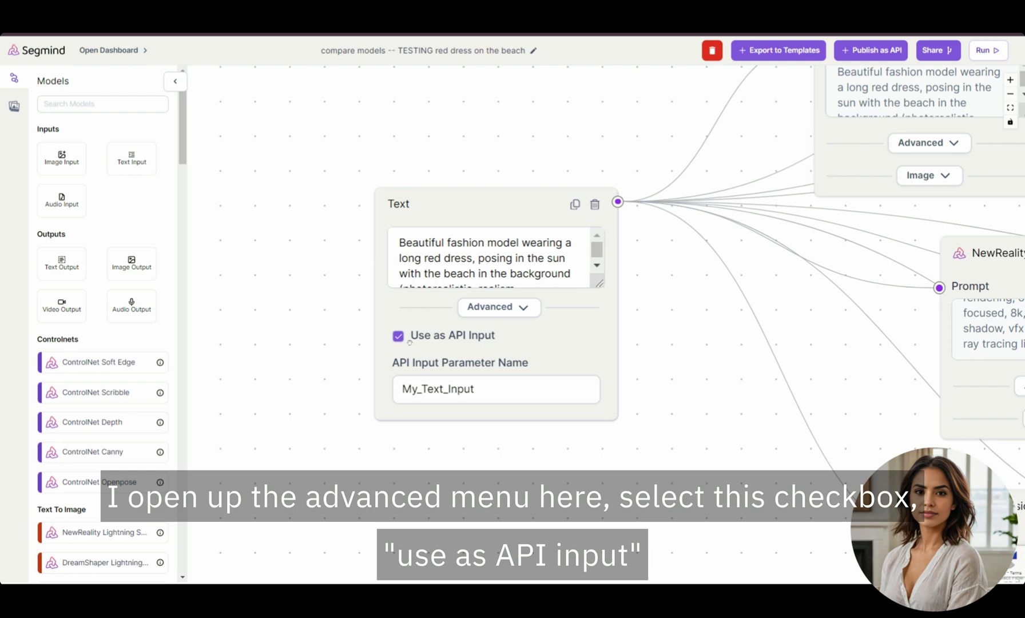
Tick 'Use as API Input' on the Text node so it becomes parameter My_Text_Input.
click(496, 390)
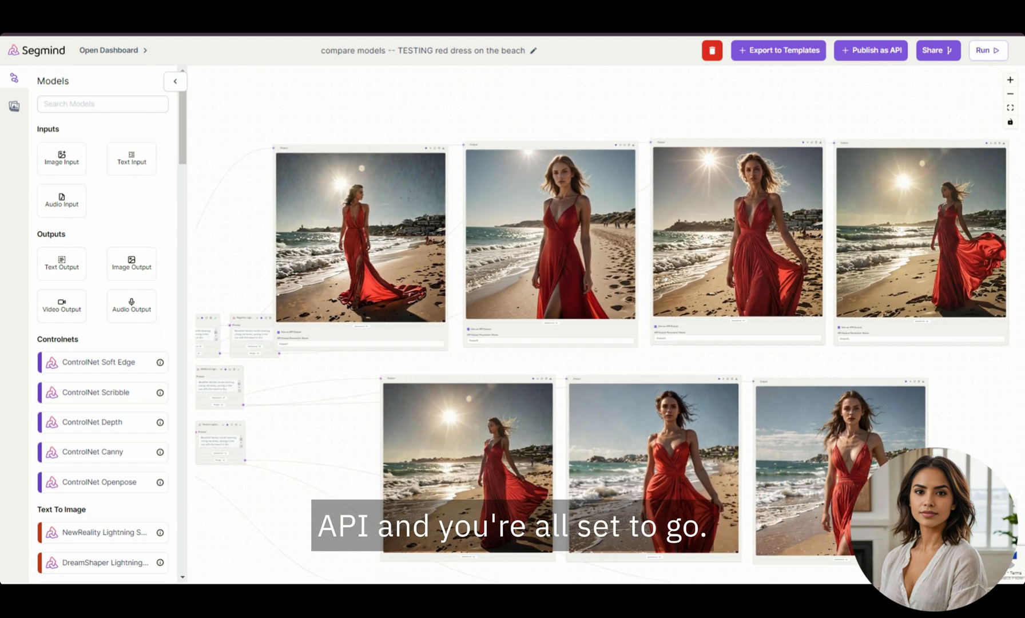
Publish the flow as an API, showing JavaScript POST code with My_Text_Input and a queued response.
click(870, 49)
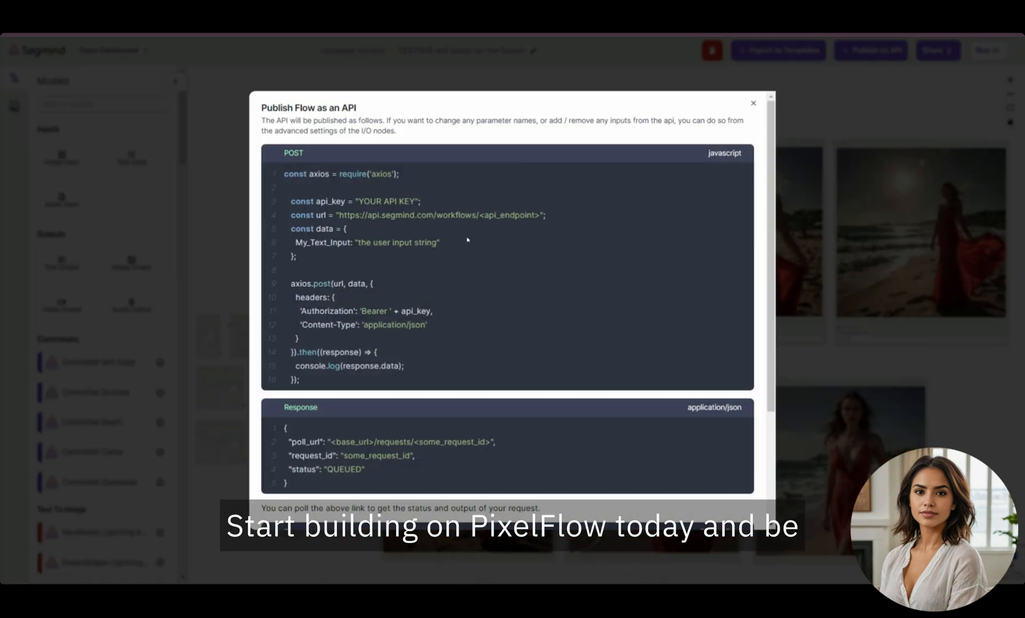